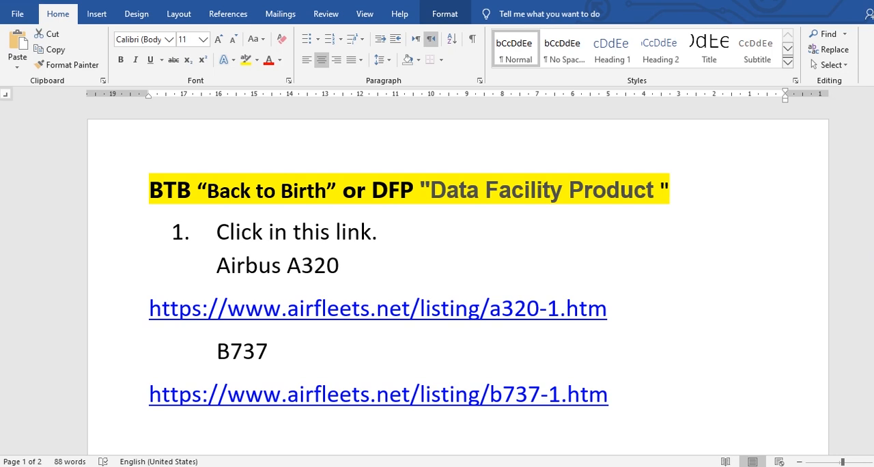
mouse_move(726, 417)
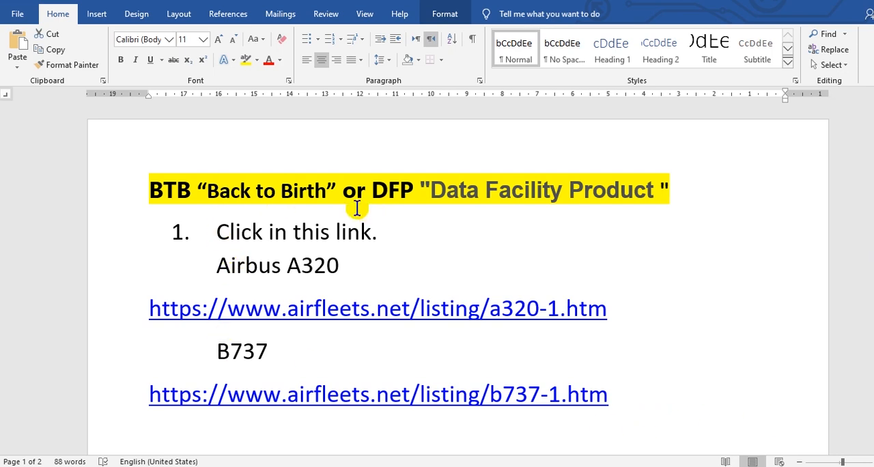
mouse_move(473, 204)
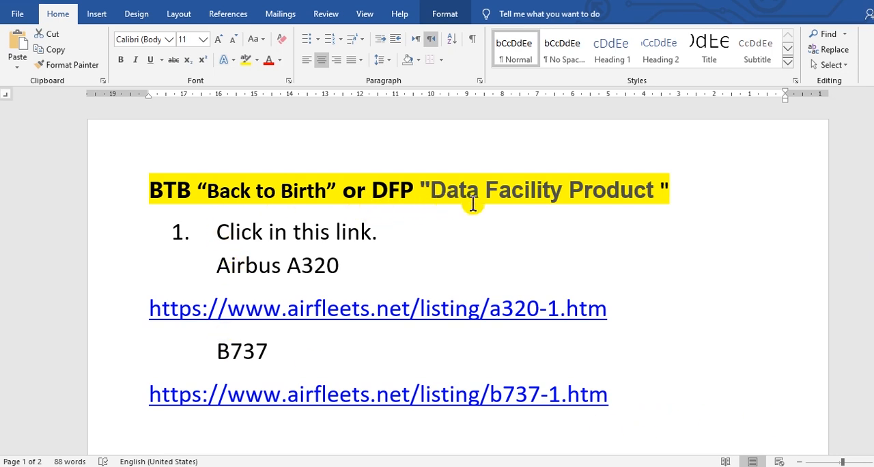
mouse_move(594, 205)
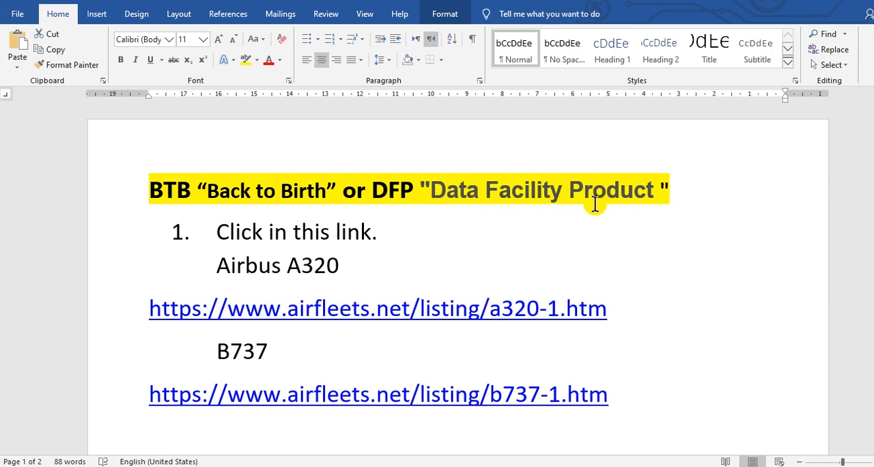
mouse_move(540, 363)
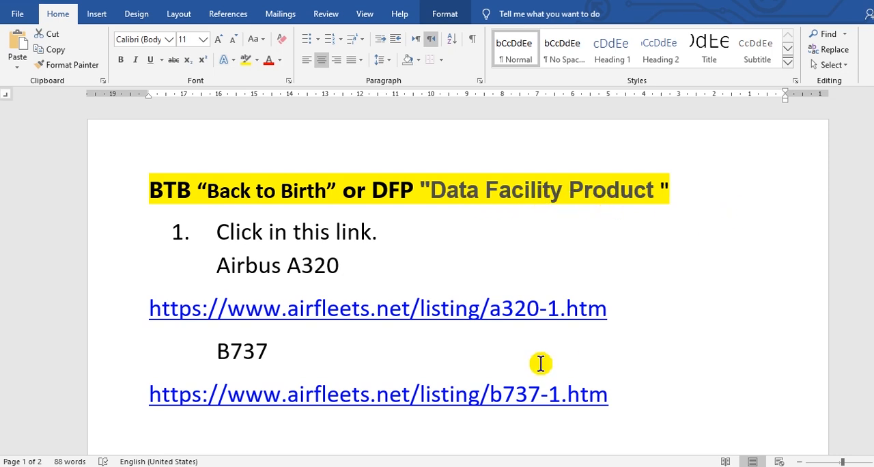
mouse_move(459, 230)
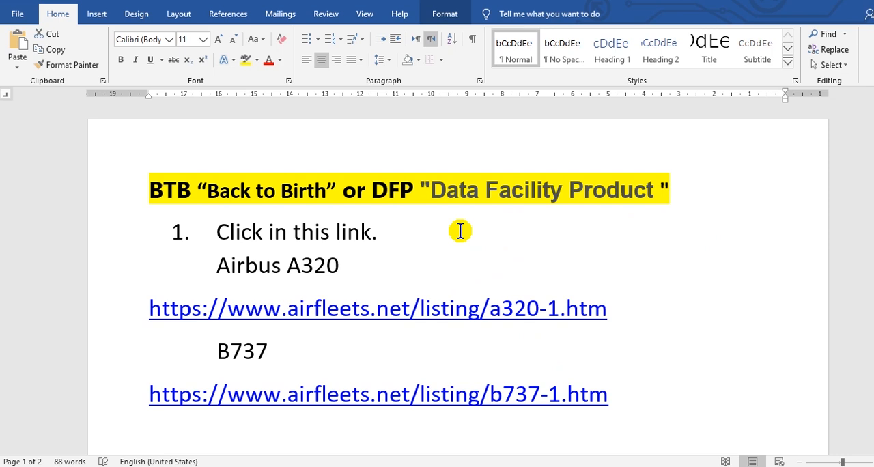
mouse_move(445, 237)
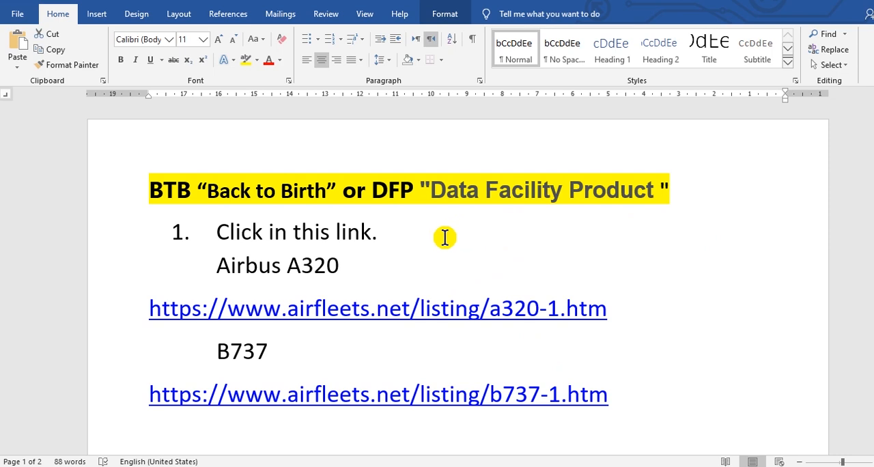
mouse_move(437, 227)
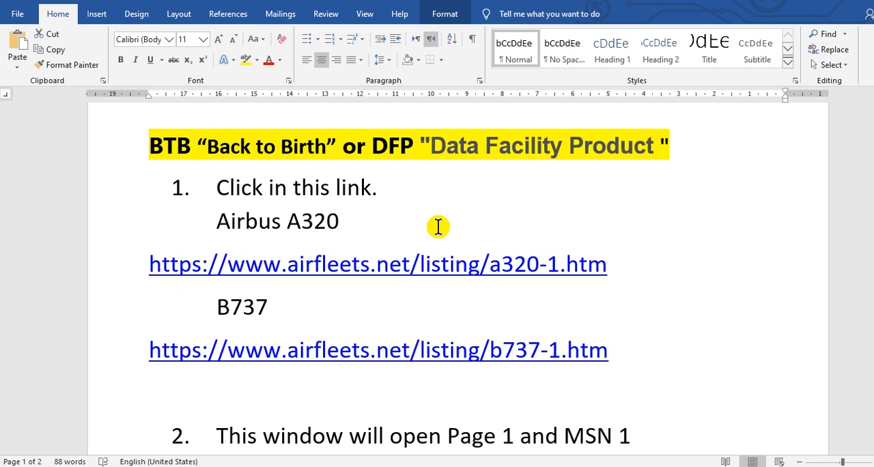
- Scroll the guide past the page 18 production list screenshot until step 5 about MSN 1372 appears
scroll(down, 3)
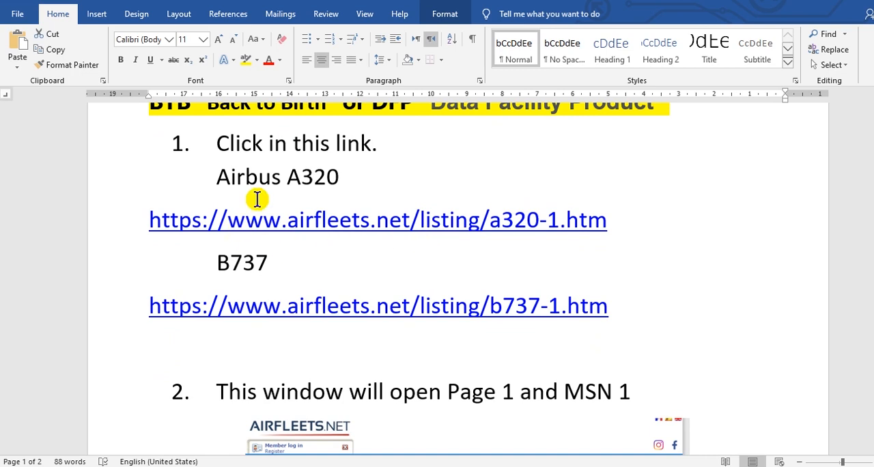
mouse_move(287, 169)
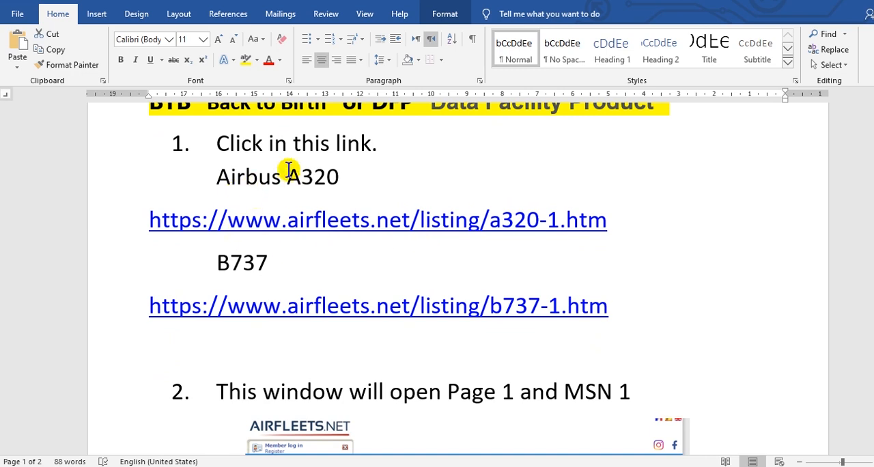
mouse_move(294, 177)
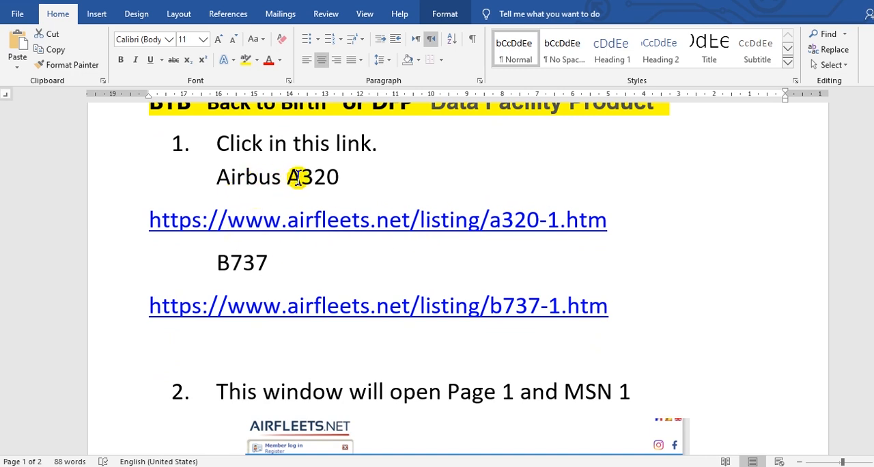
mouse_move(348, 176)
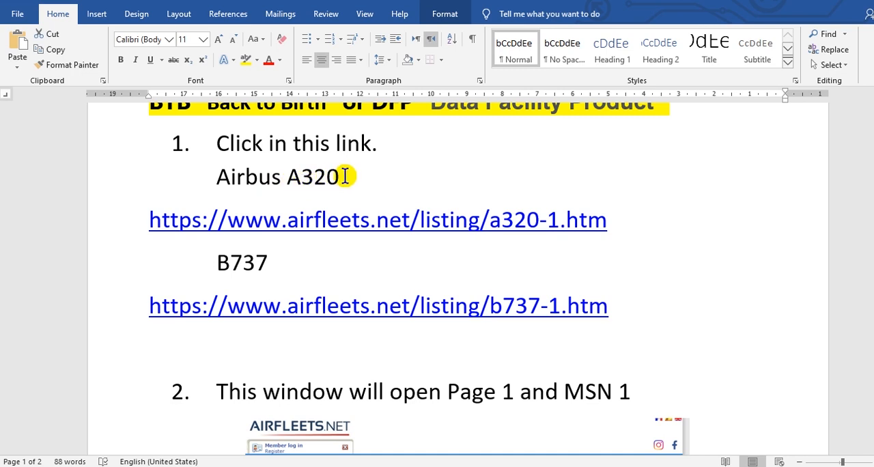
mouse_move(418, 188)
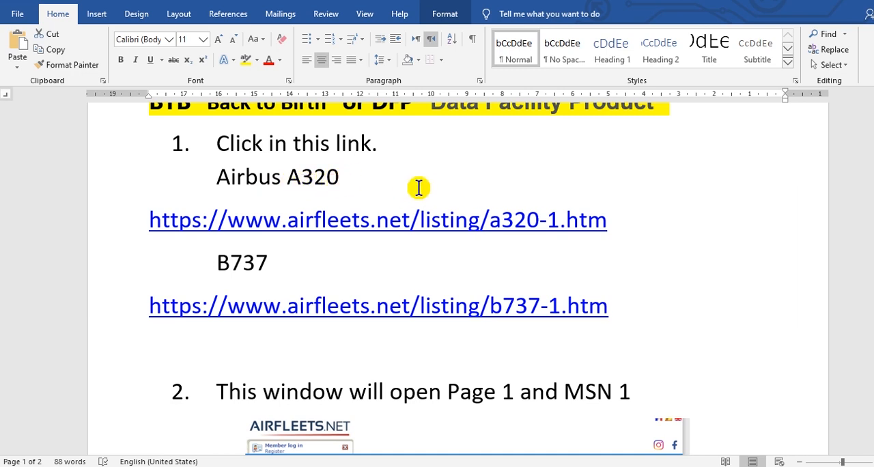
mouse_move(308, 220)
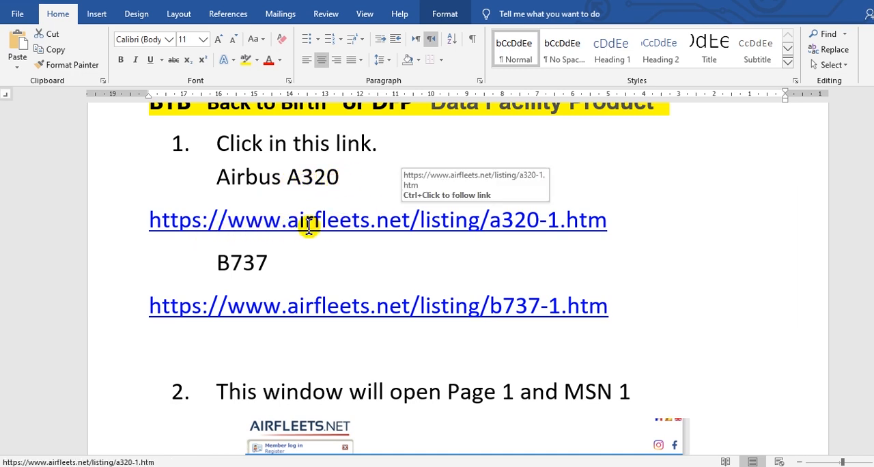
mouse_move(468, 255)
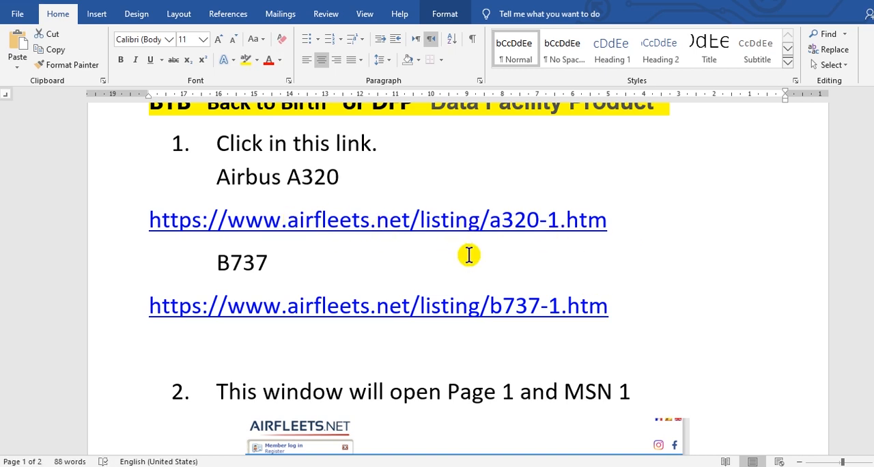
mouse_move(405, 230)
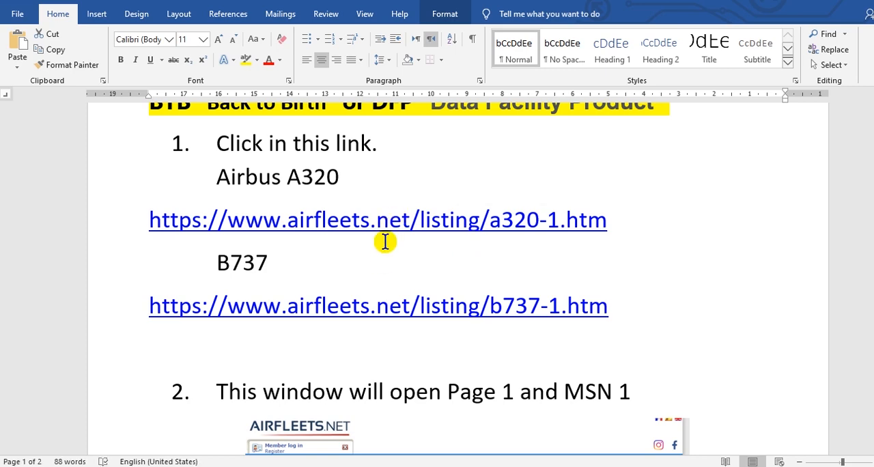
scroll(down, 3)
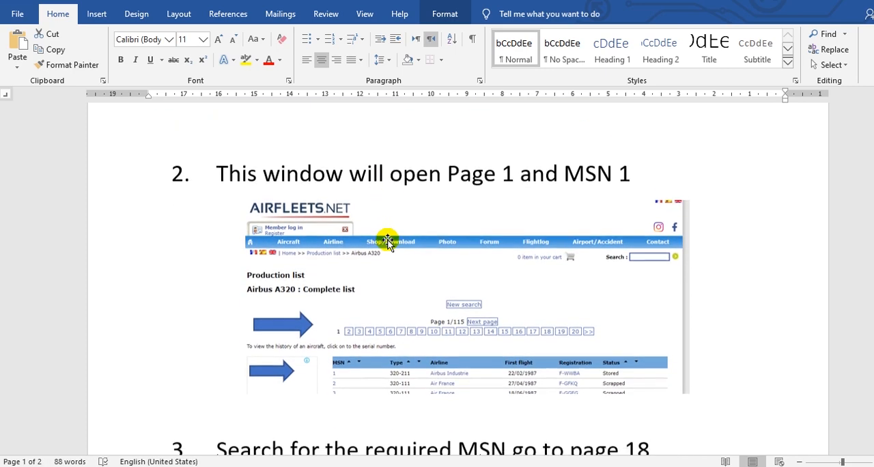
scroll(down, 3)
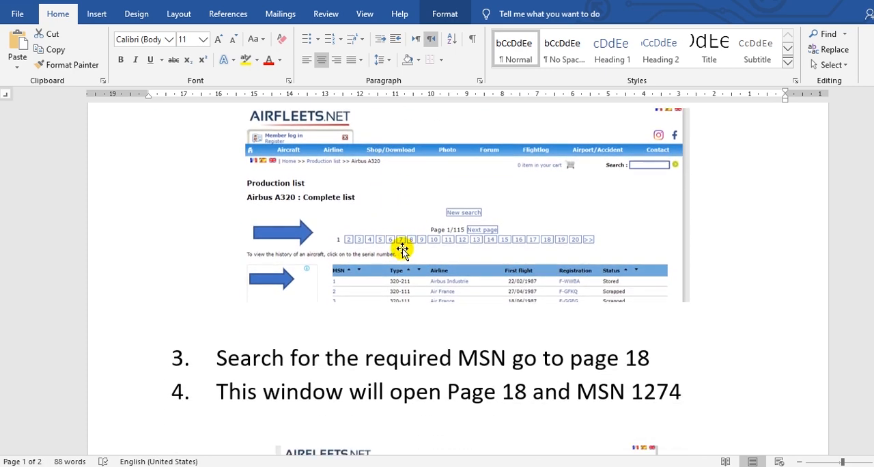
mouse_move(495, 245)
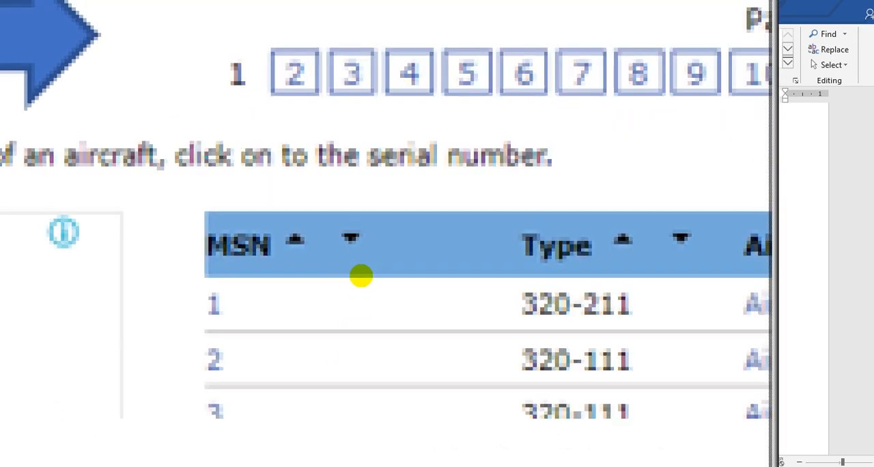
scroll(down, 3)
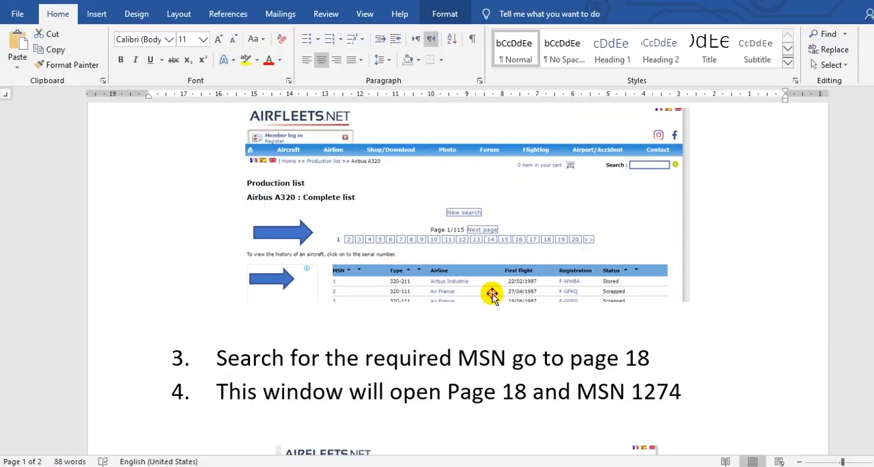
scroll(down, 3)
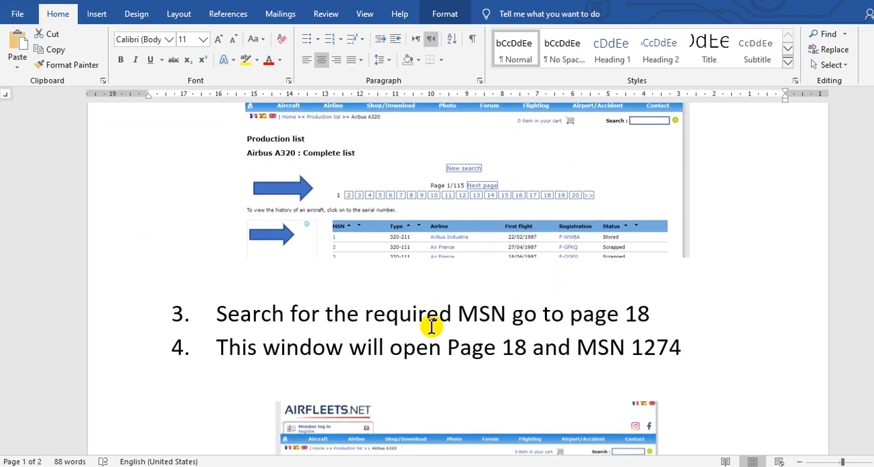
scroll(down, 3)
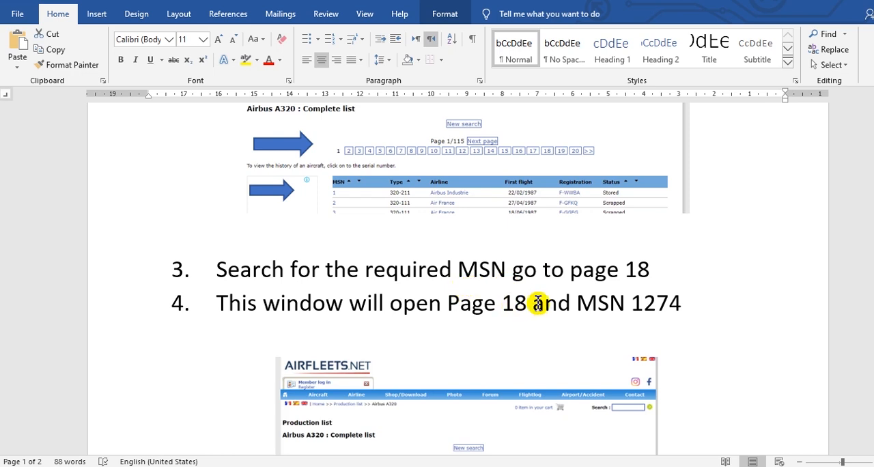
scroll(down, 3)
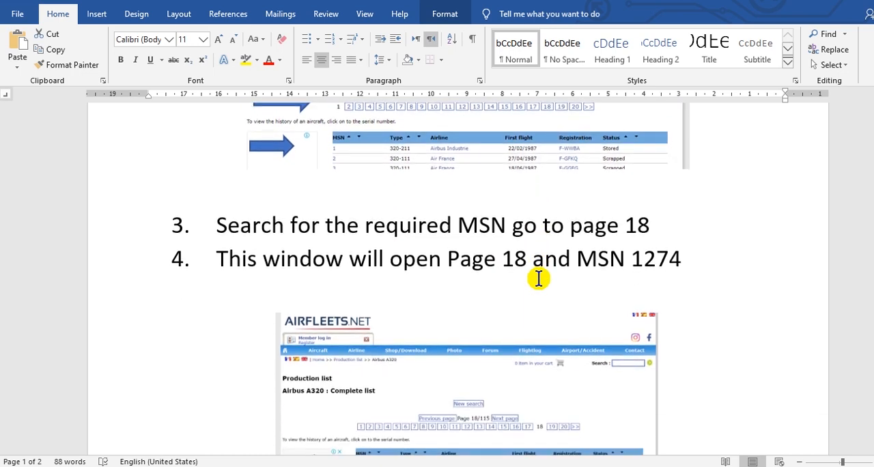
mouse_move(486, 278)
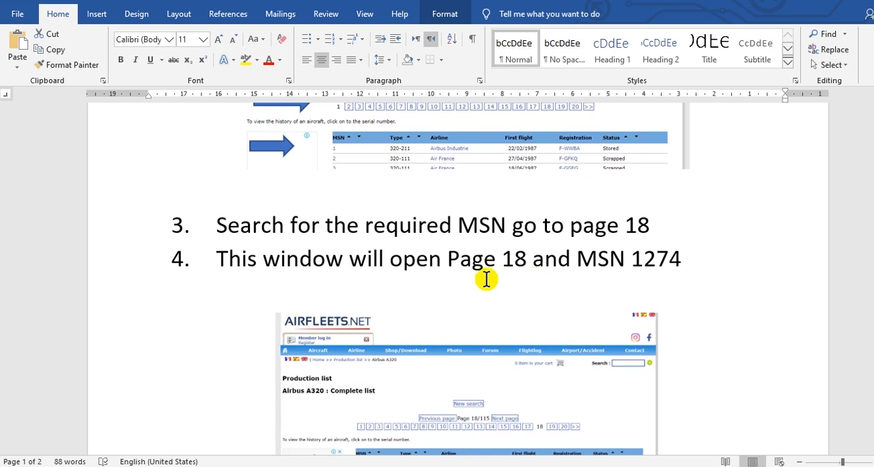
mouse_move(445, 290)
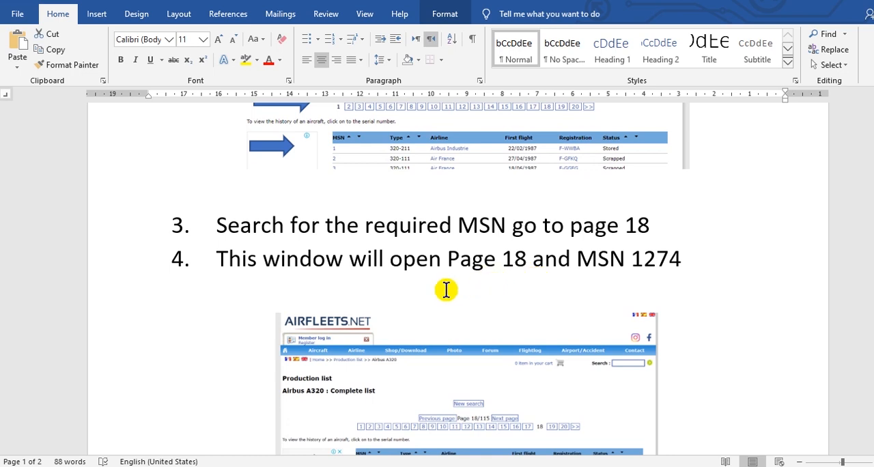
mouse_move(453, 286)
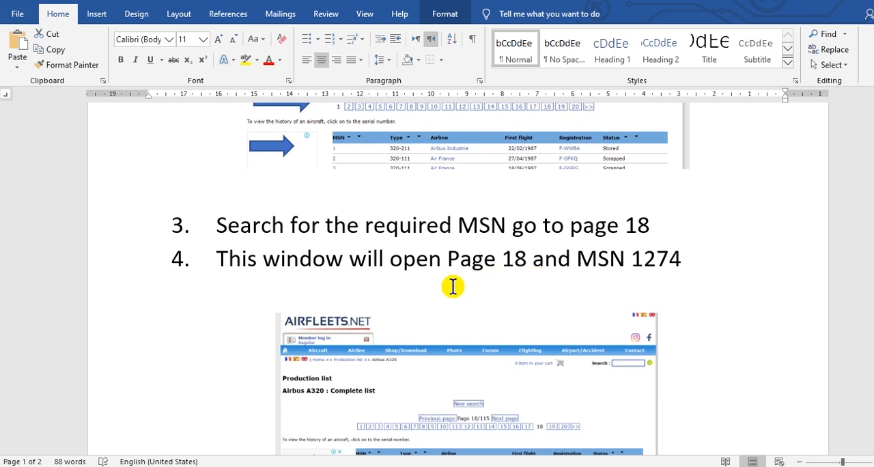
scroll(down, 3)
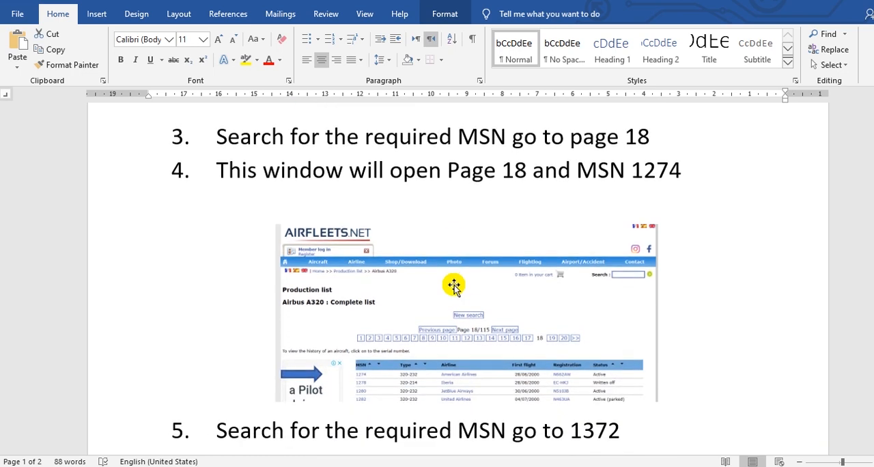
scroll(down, 3)
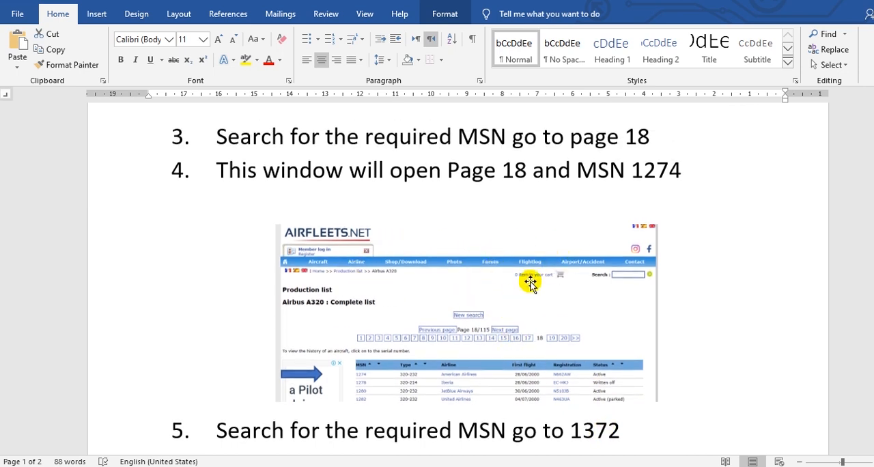
- Scroll to the cropped list image with the arrow on MSN 1372 and step 6 beneath it
scroll(down, 3)
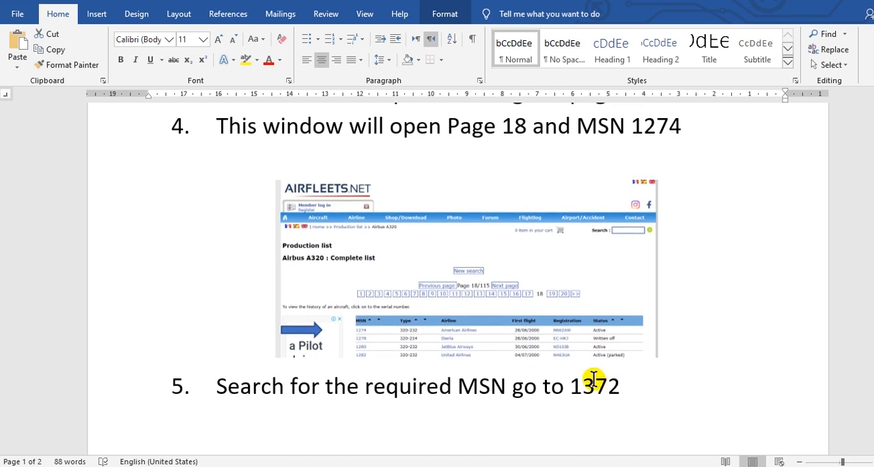
mouse_move(590, 378)
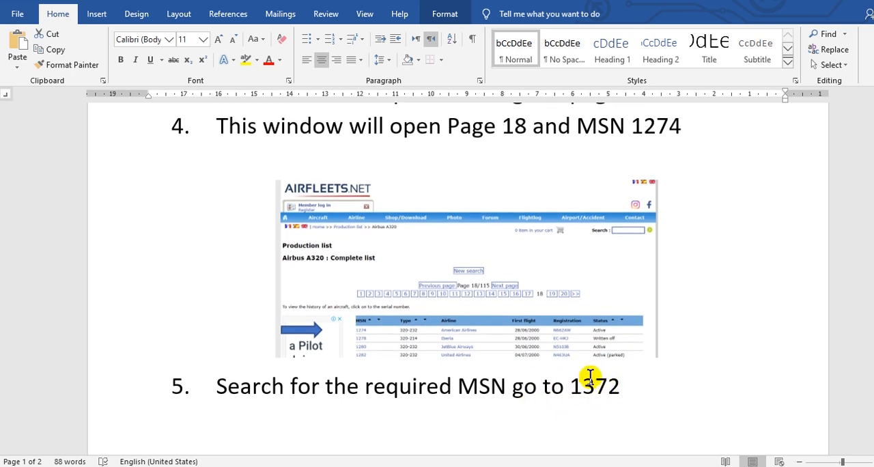
scroll(down, 3)
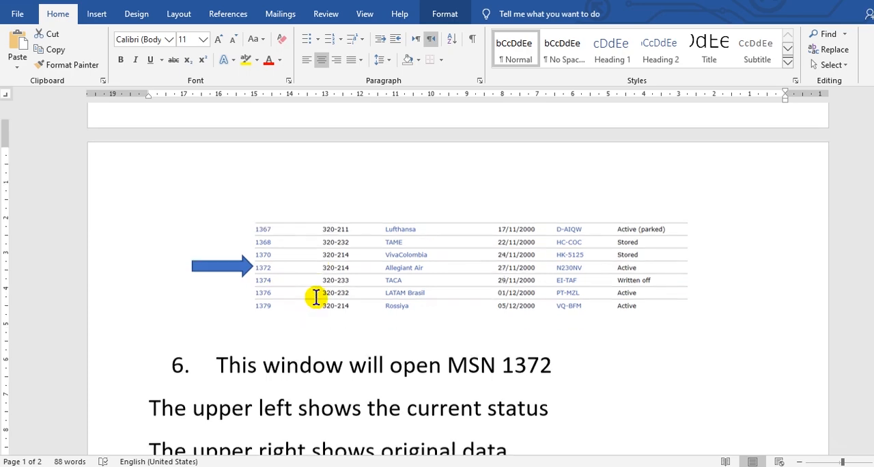
- Scroll through the MSN 1372 aircraft detail screenshot down to its operators history table
scroll(down, 3)
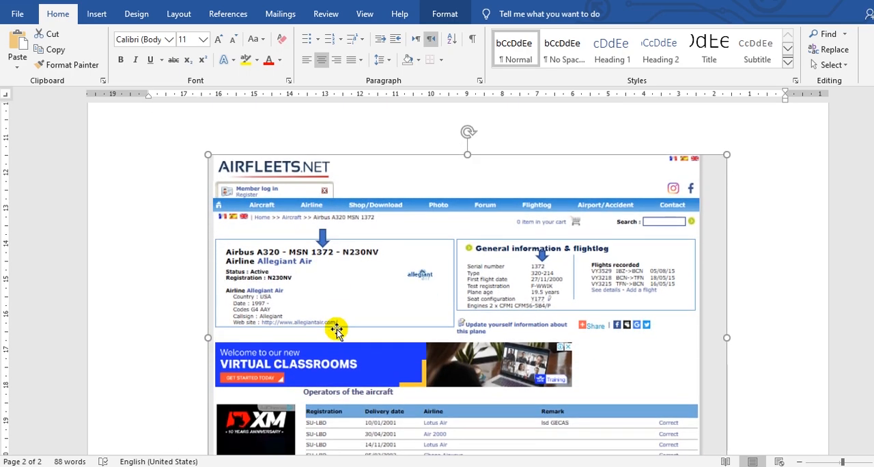
mouse_move(306, 251)
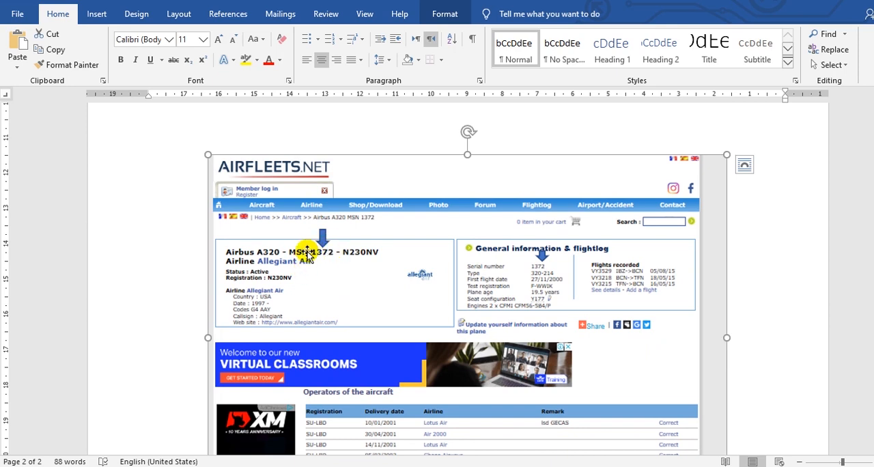
mouse_move(316, 266)
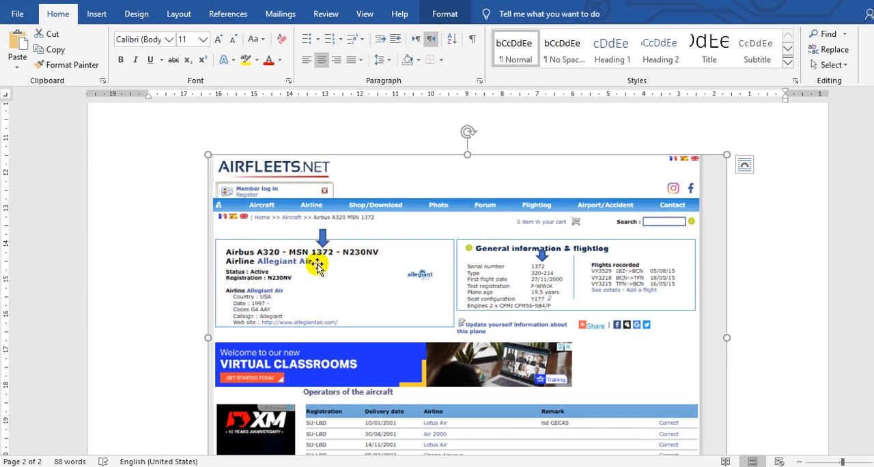
mouse_move(364, 238)
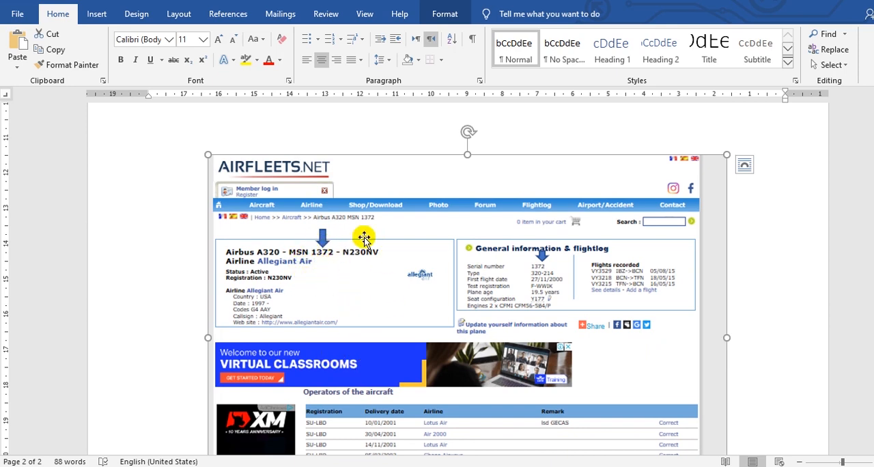
mouse_move(283, 264)
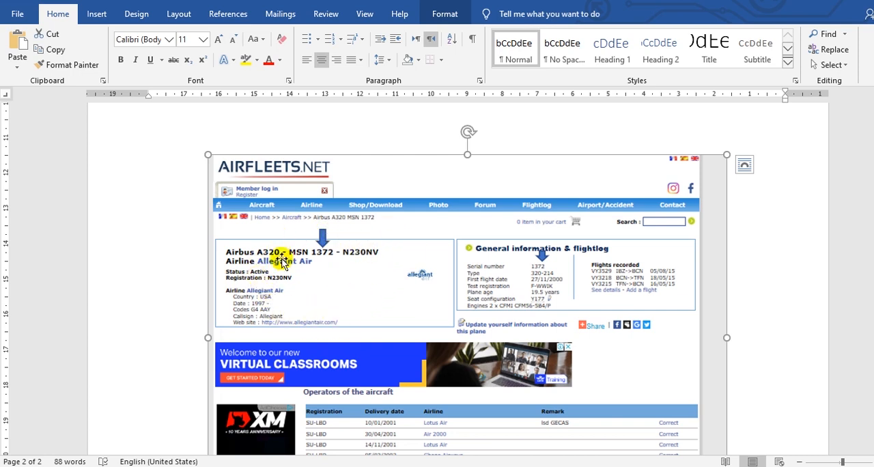
mouse_move(333, 246)
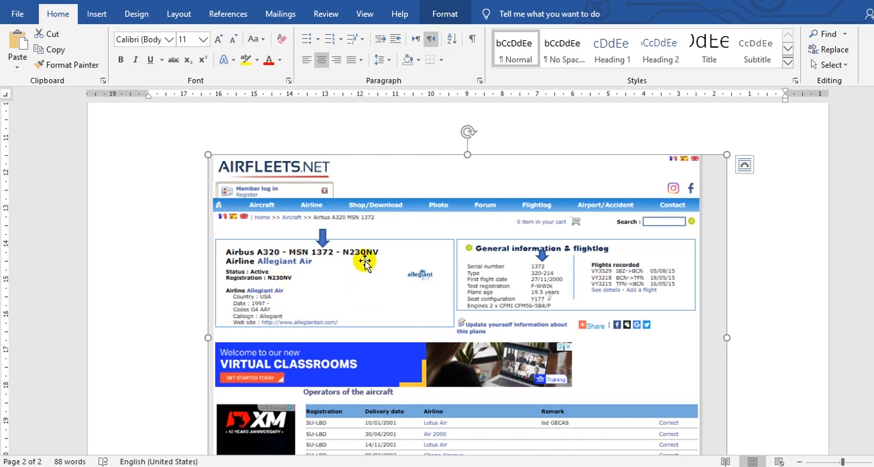
mouse_move(556, 259)
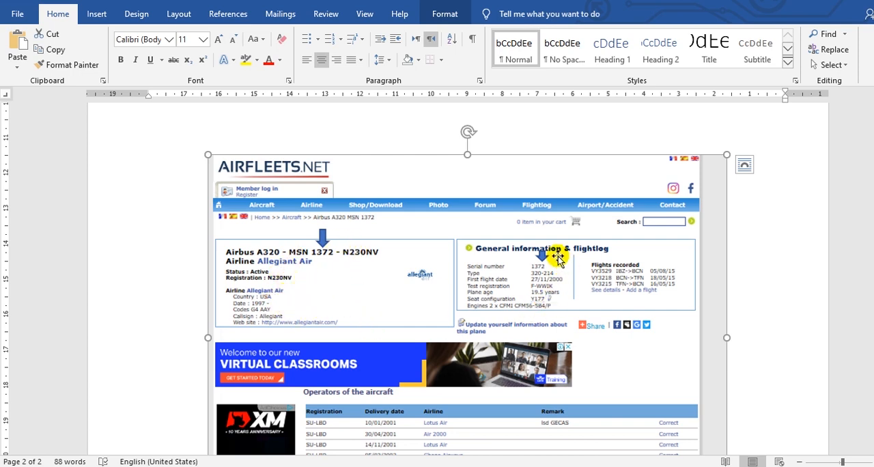
mouse_move(546, 302)
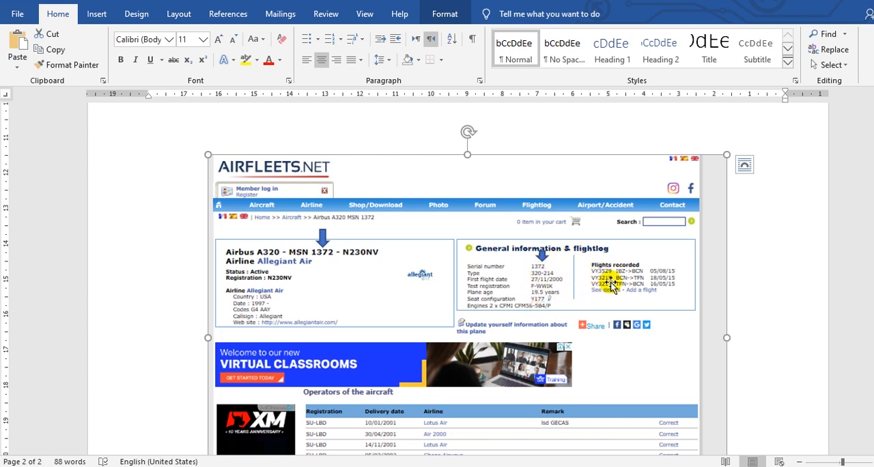
scroll(down, 3)
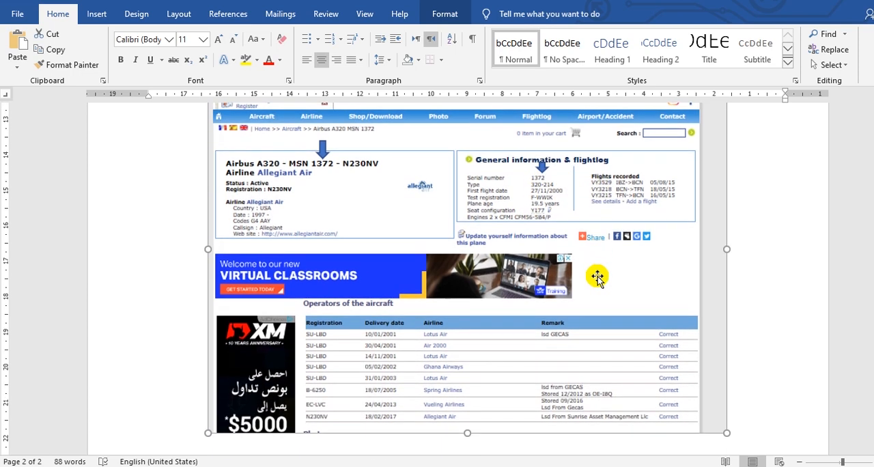
- Scroll to the full operators table ending with the 2017 N230NV Allegiant Air delivery
scroll(down, 3)
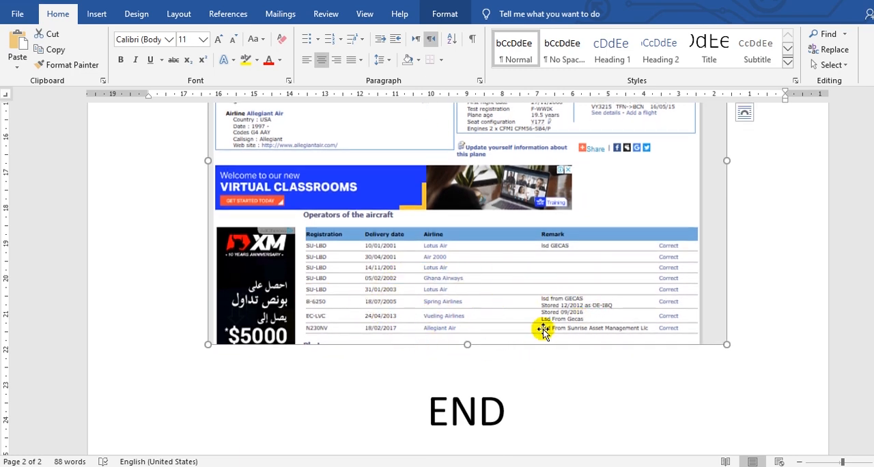
mouse_move(479, 338)
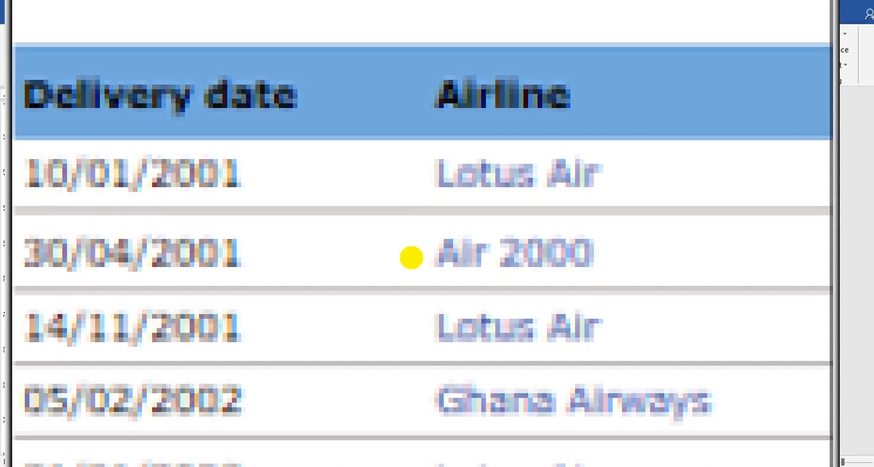
scroll(down, 3)
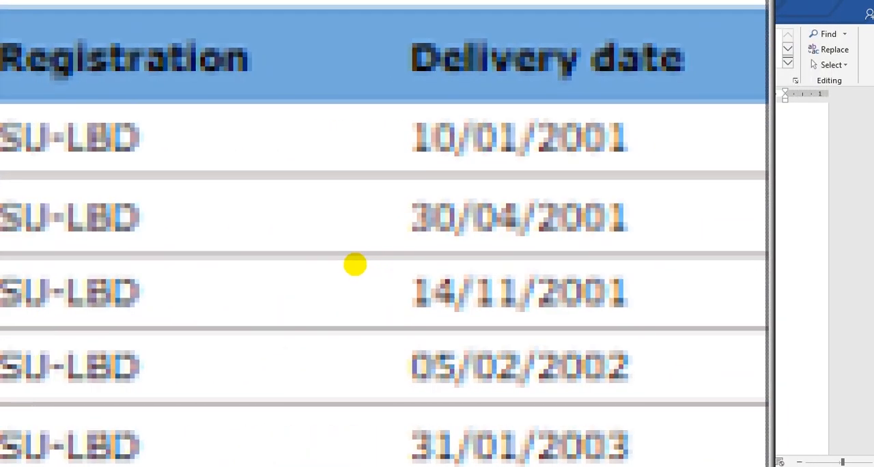
scroll(down, 3)
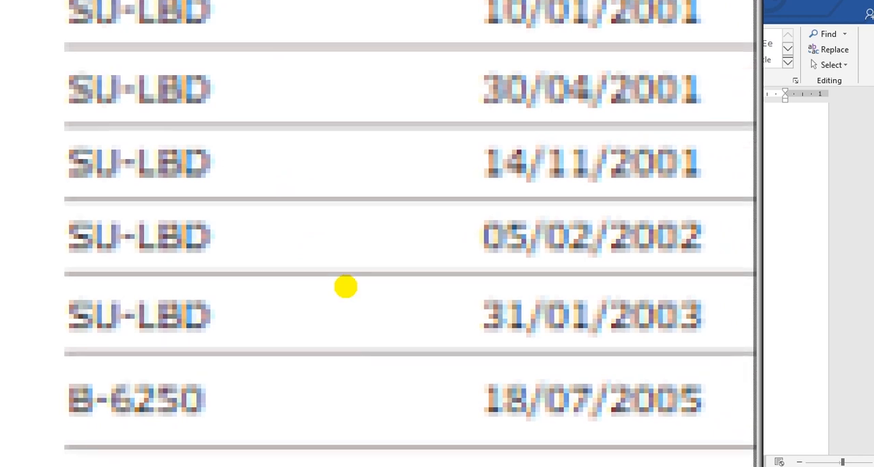
scroll(down, 3)
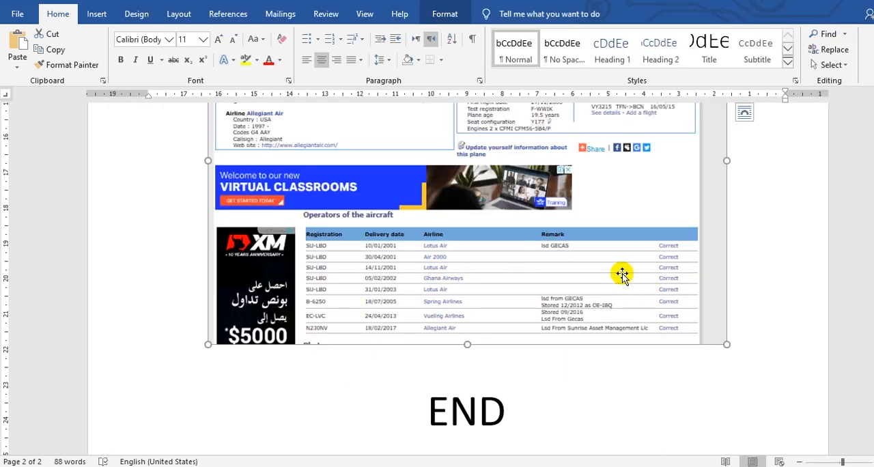
mouse_move(403, 309)
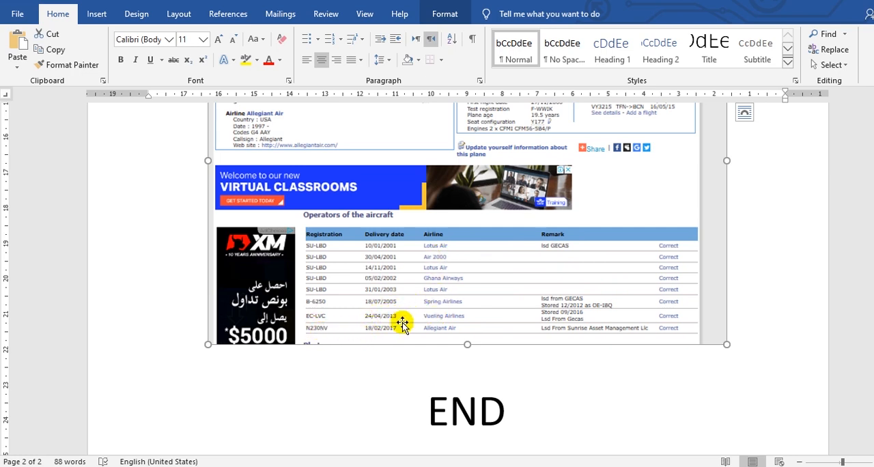
mouse_move(420, 311)
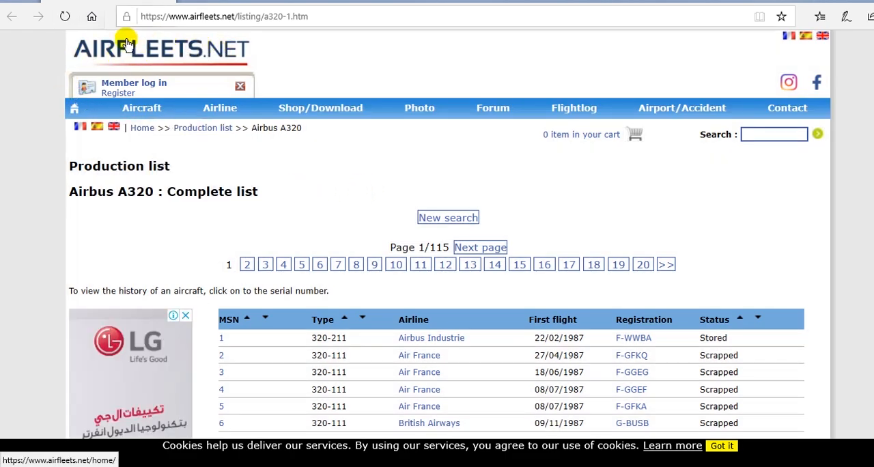
mouse_move(262, 74)
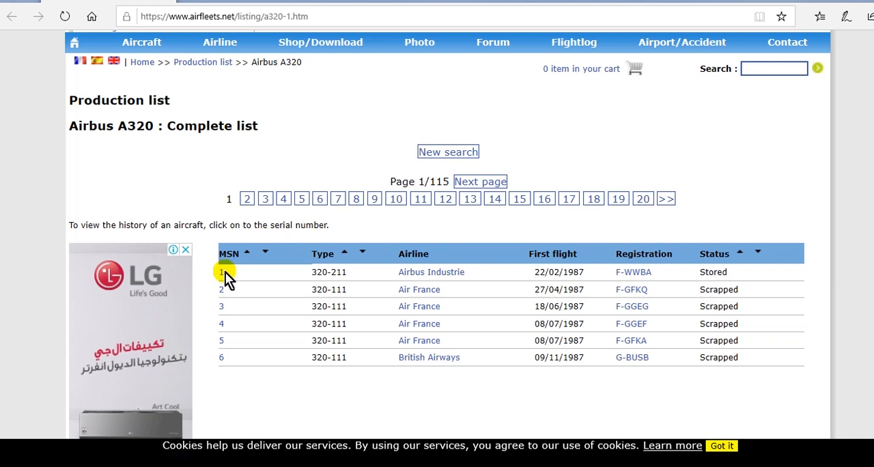
mouse_move(226, 321)
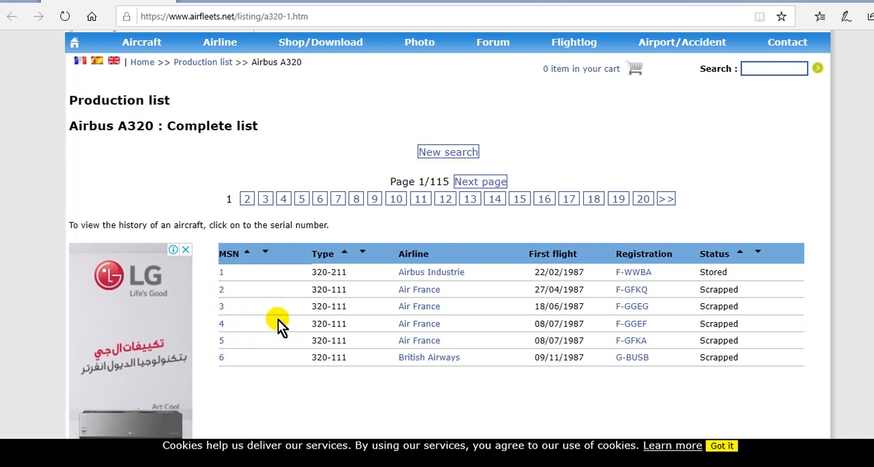
mouse_move(259, 368)
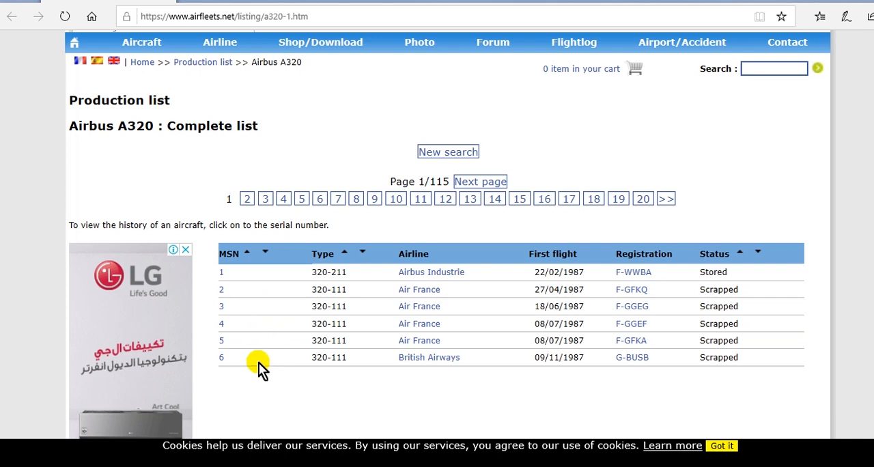
mouse_move(529, 306)
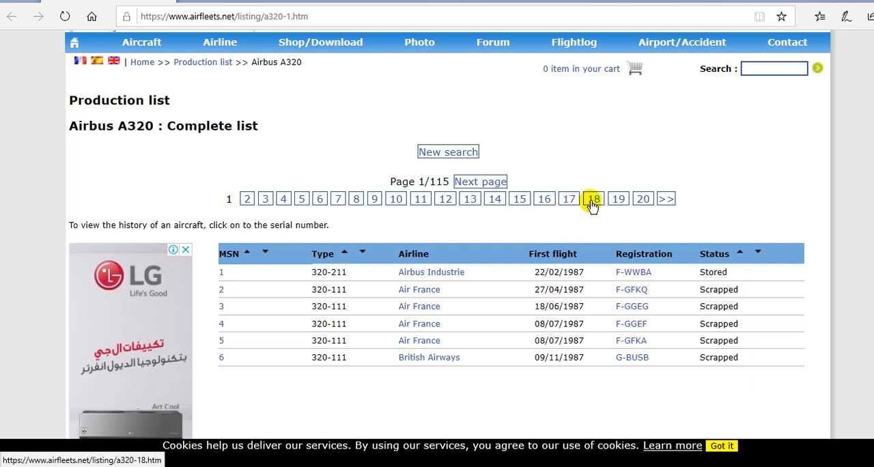
- Go to page 18 of the A320 production list and select MSN 1372's history link
click(592, 198)
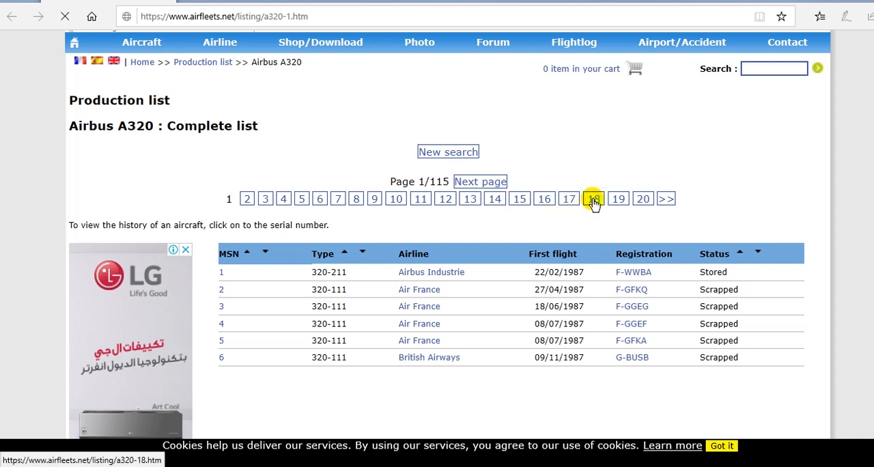
click(593, 199)
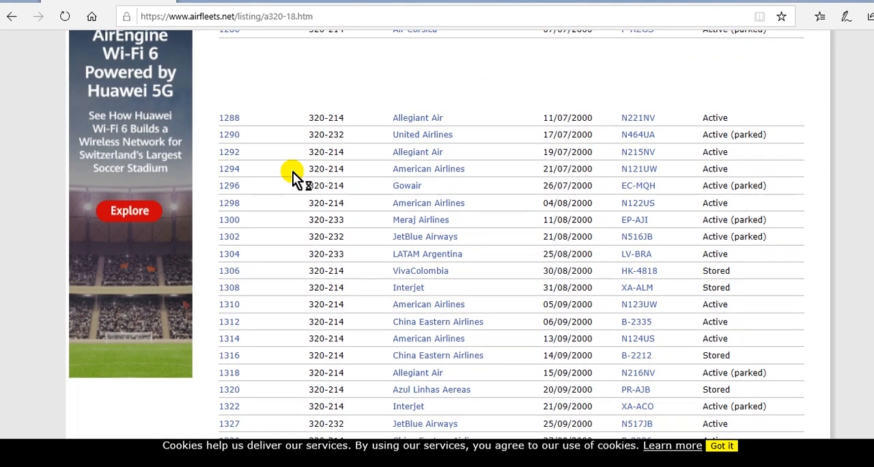
scroll(down, 3)
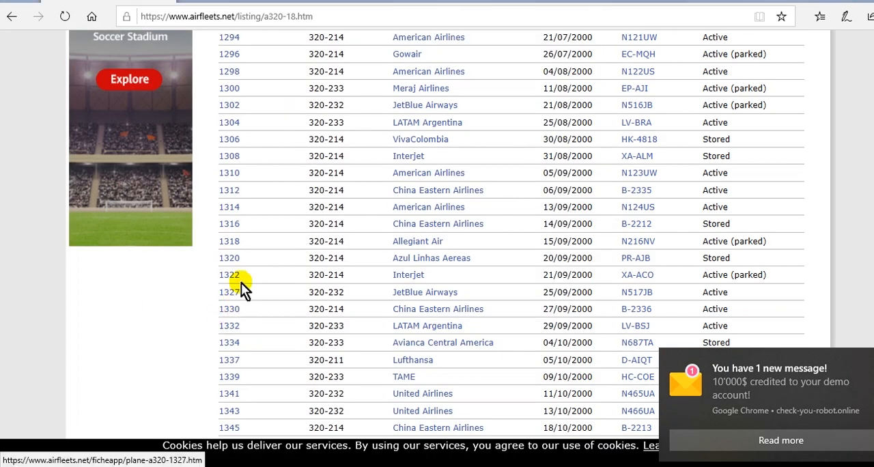
scroll(down, 3)
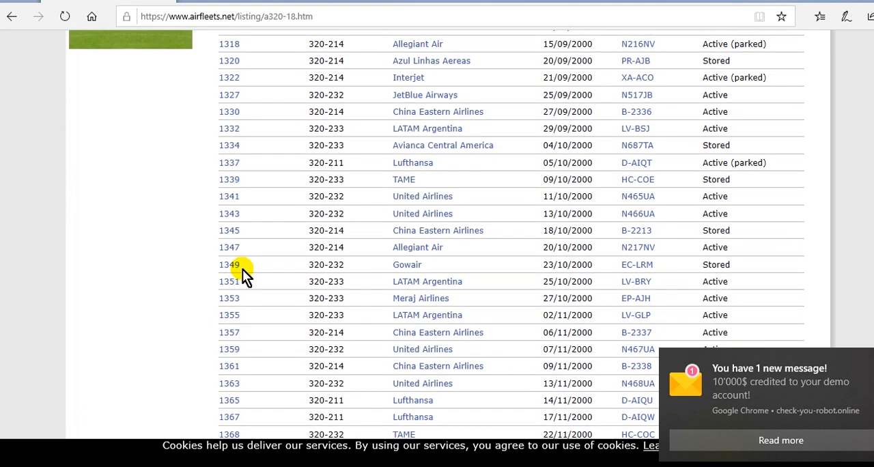
scroll(down, 3)
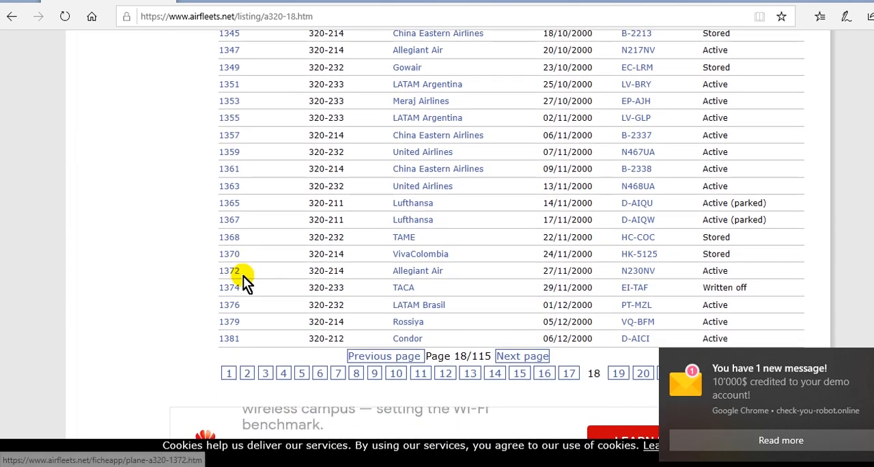
mouse_move(229, 271)
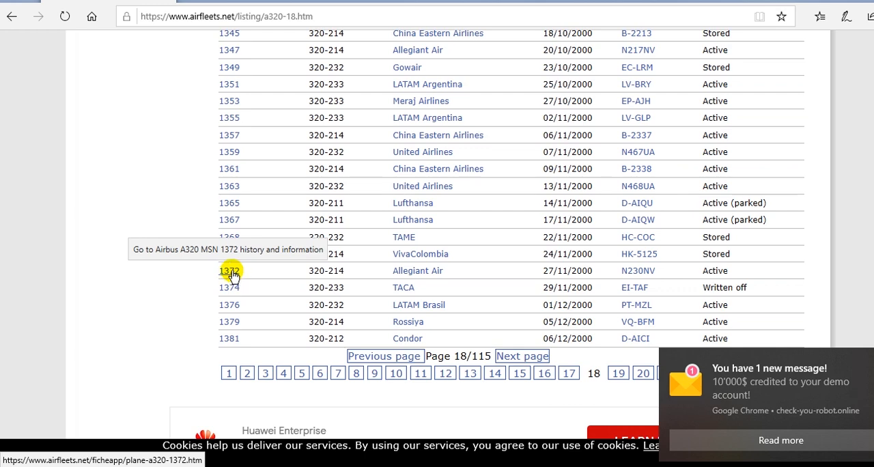
click(229, 270)
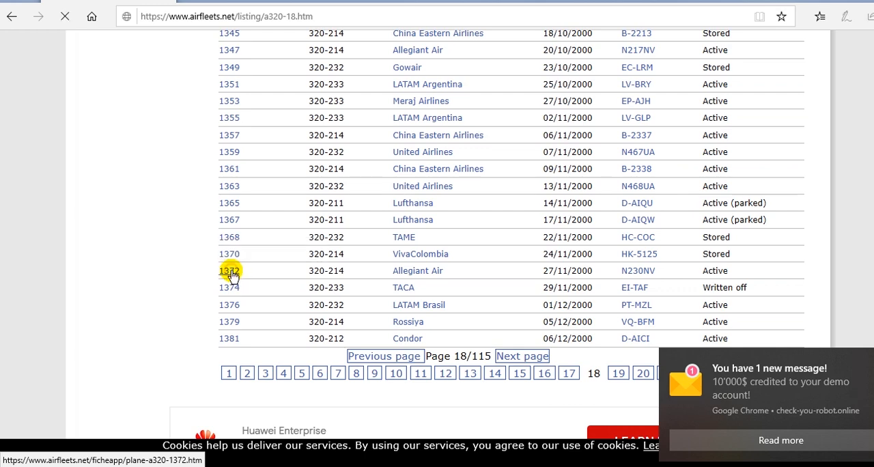
- Load the MSN 1372 record and scroll to its operators table, from Lotus Air 2001 to Allegiant Air N230NV
click(229, 270)
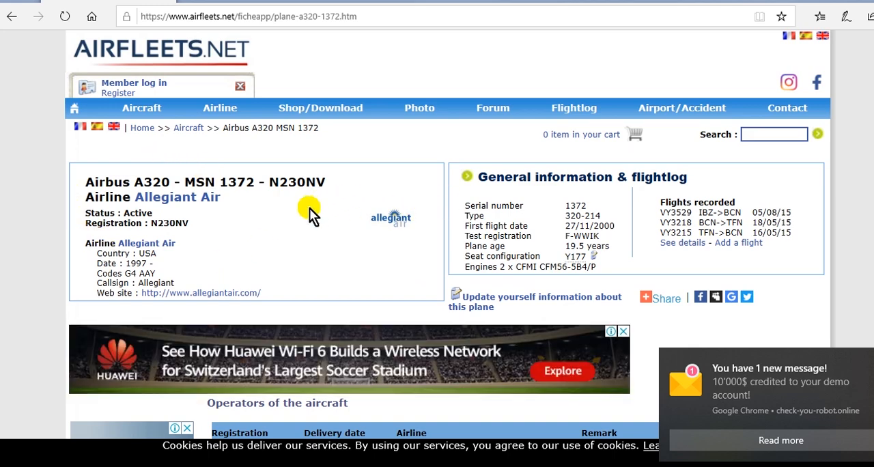
scroll(down, 3)
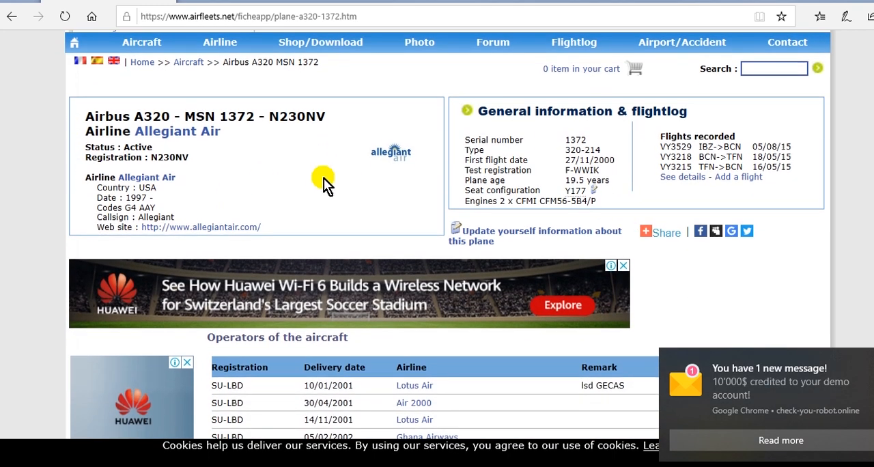
scroll(down, 3)
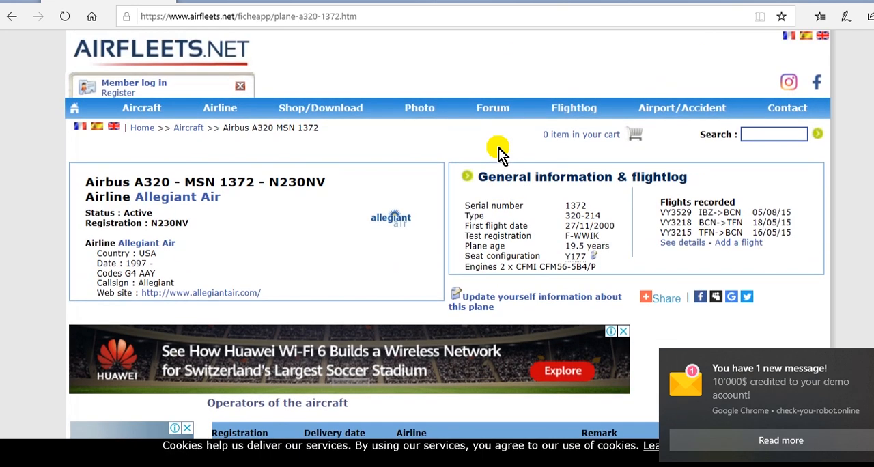
mouse_move(500, 162)
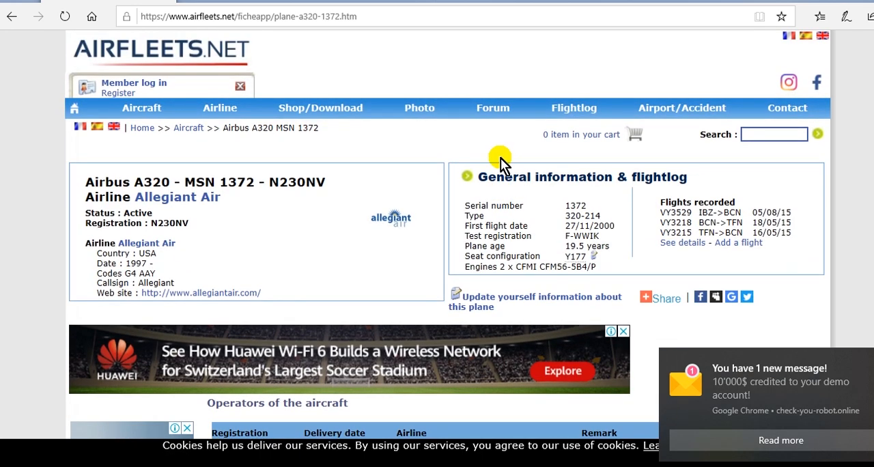
mouse_move(383, 188)
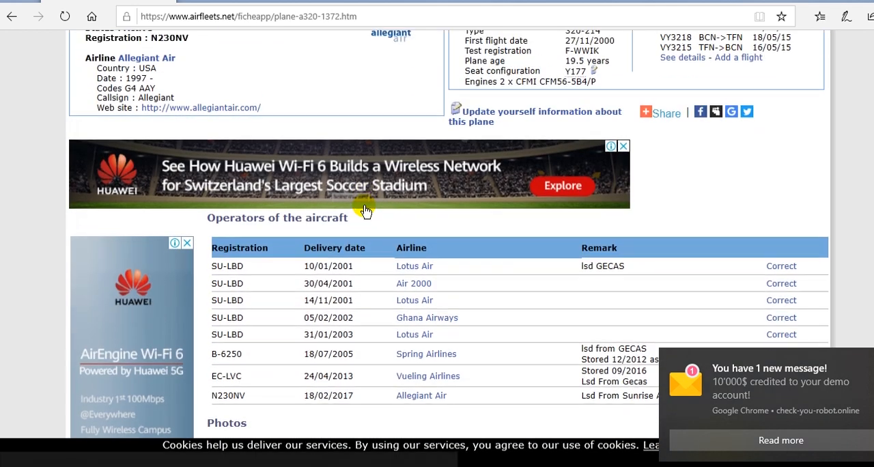
scroll(down, 3)
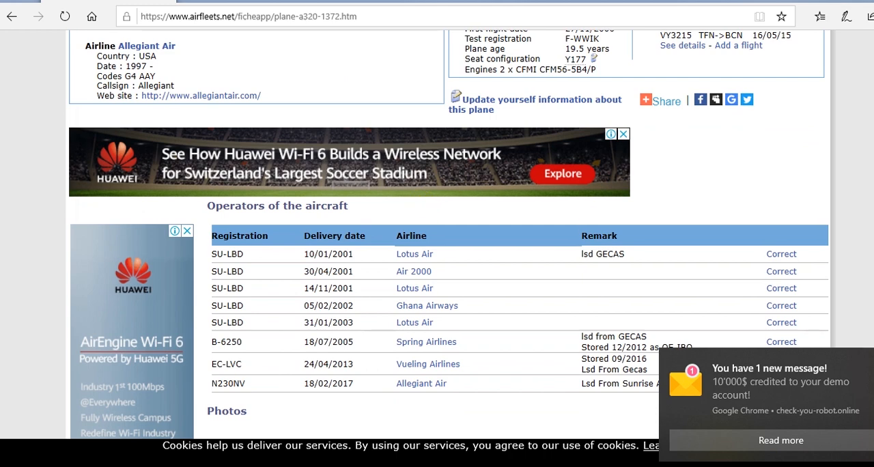
mouse_move(382, 278)
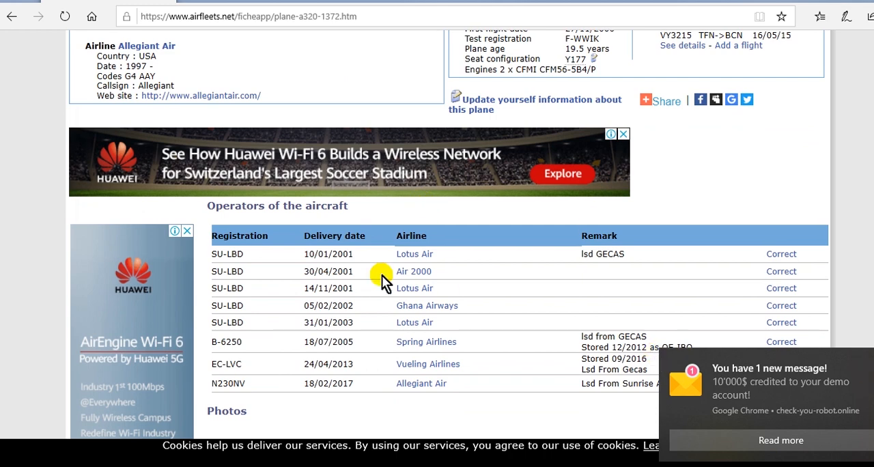
scroll(down, 3)
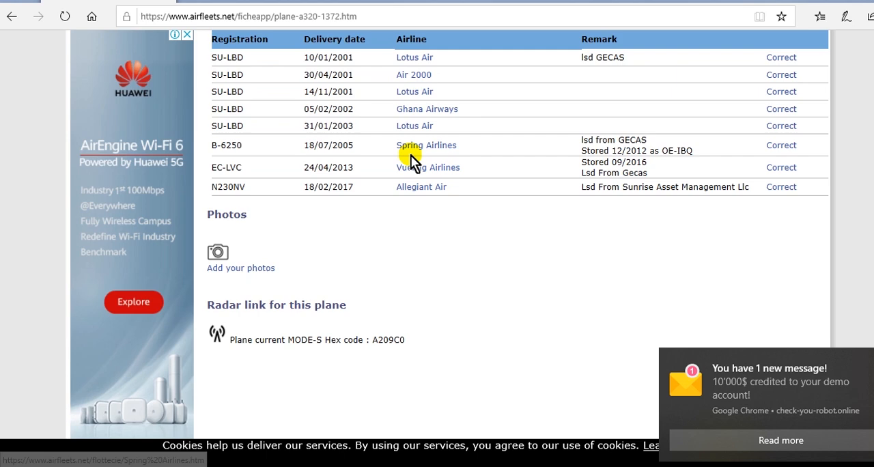